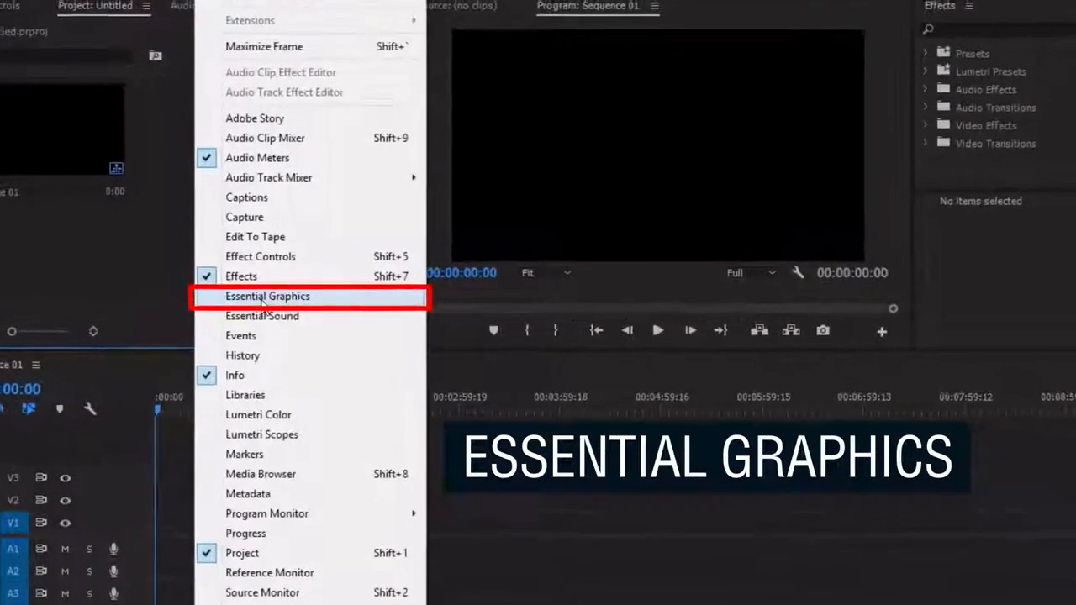
Step: Add the Callout 06 graphic from Essential Graphics over the car-mount clip and choose a new stroke colour
{"action": "left_click", "coordinate": [268, 296]}
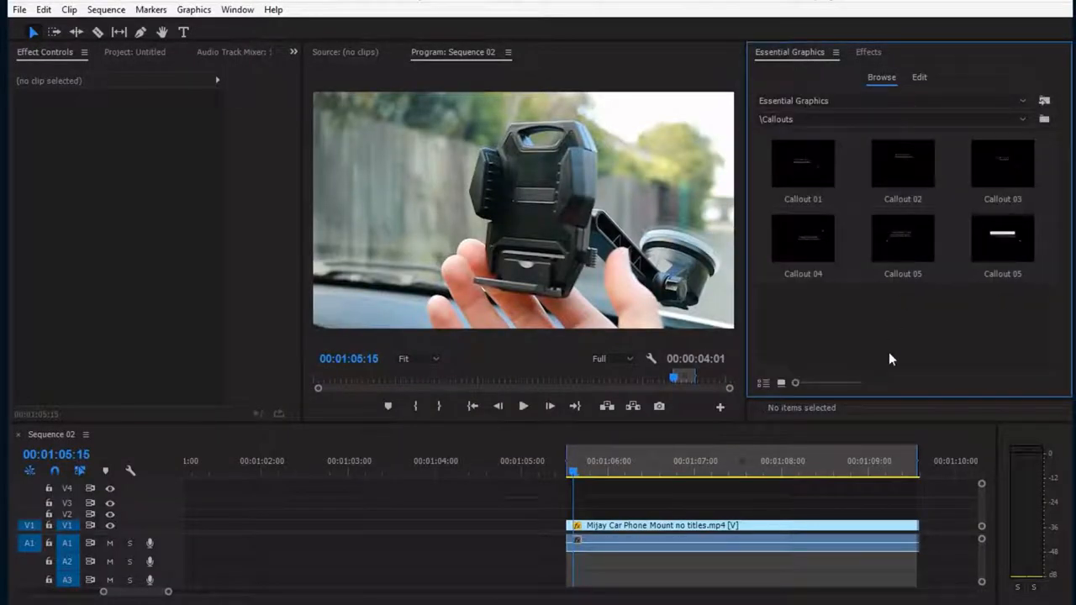
{"action": "double_click", "coordinate": [1002, 237]}
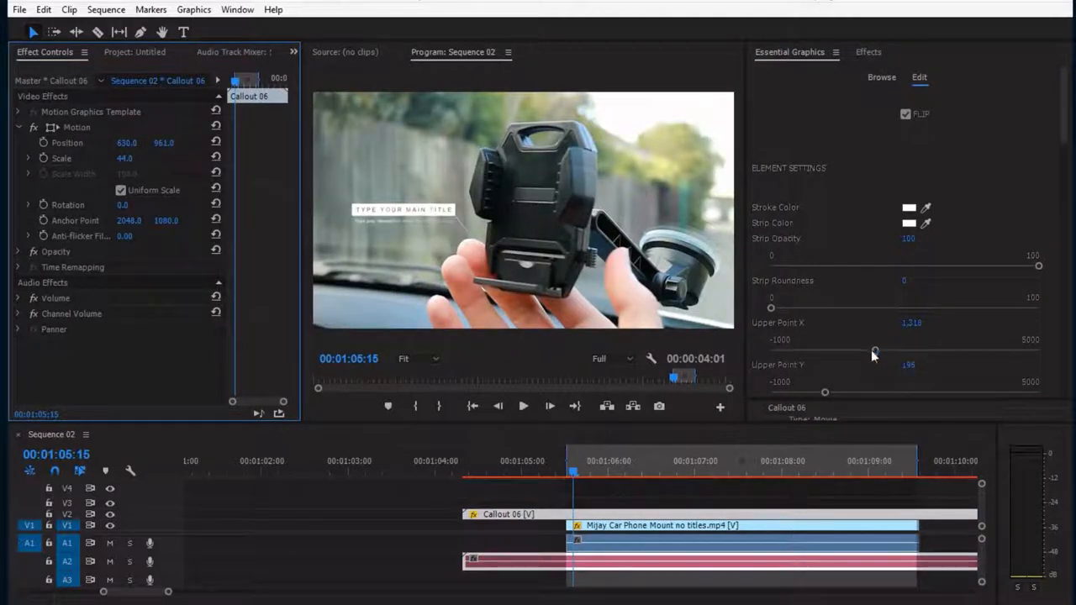
{"action": "left_click", "coordinate": [908, 207]}
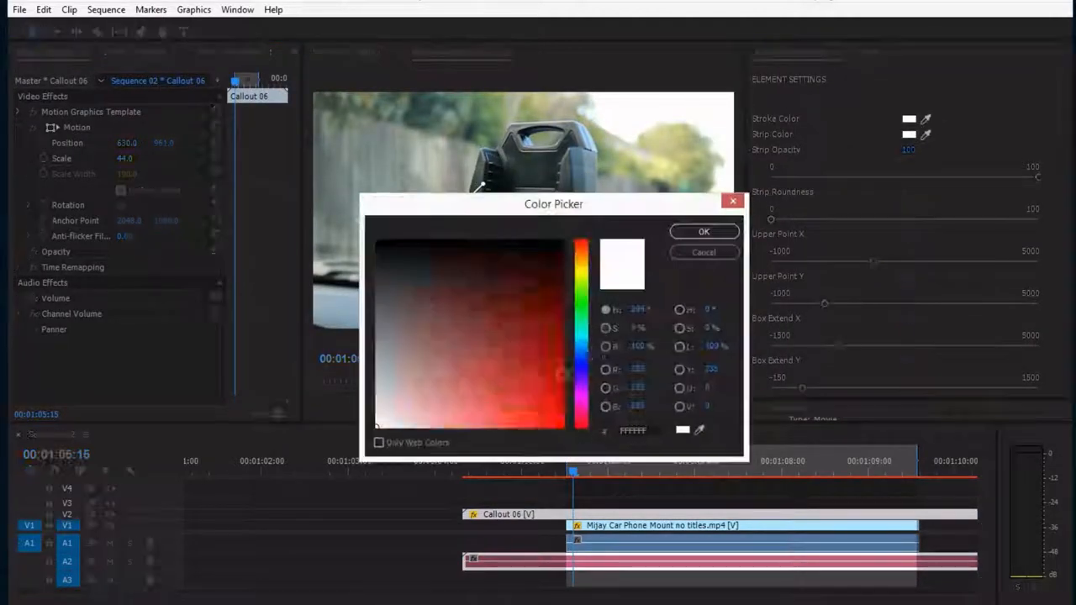
{"action": "left_click", "coordinate": [703, 232]}
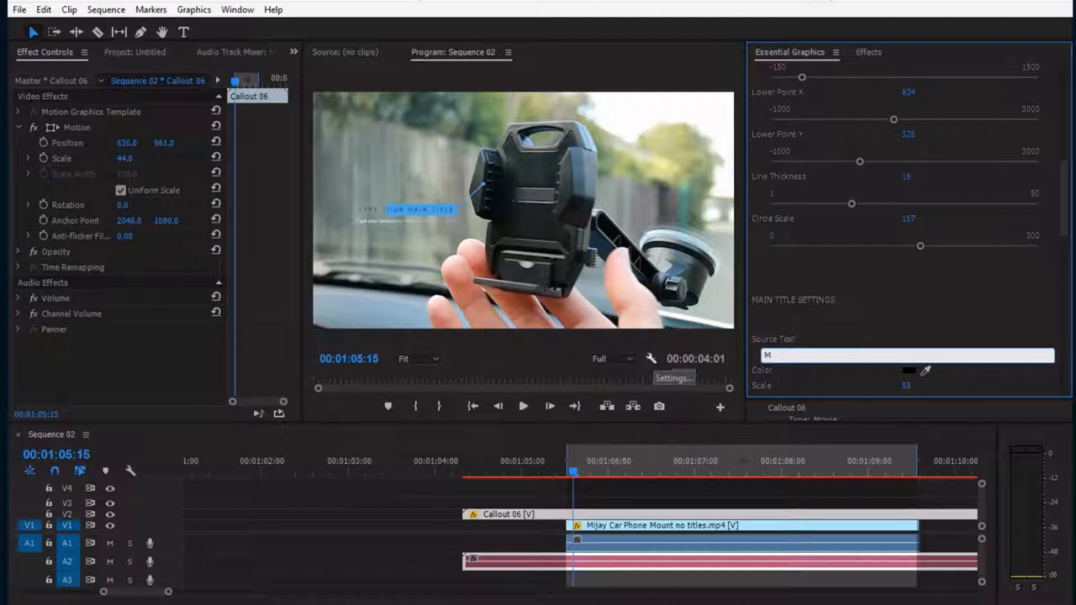